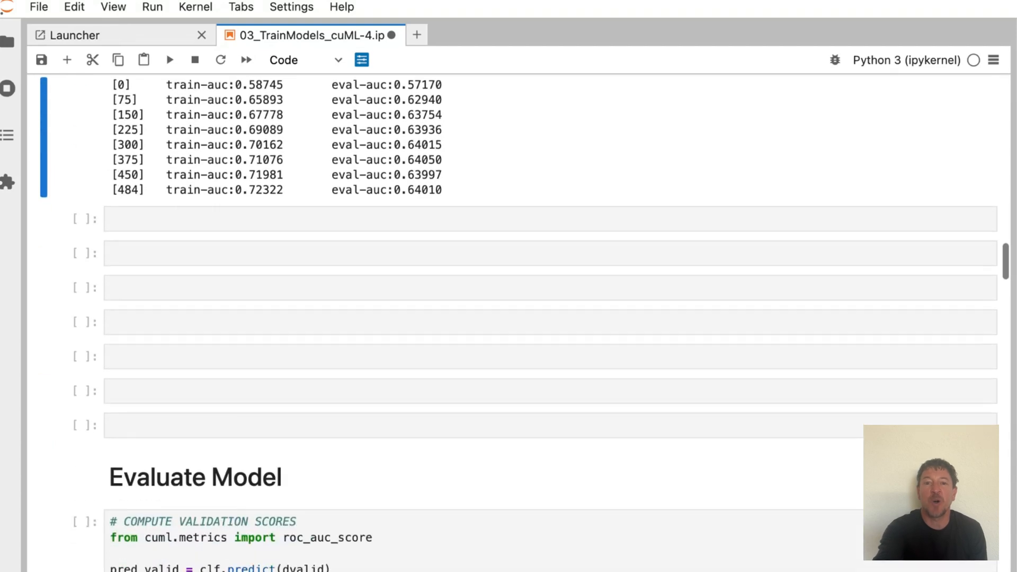
- Scroll to the Display Dataset output showing train/validation shapes and four sample rows
scroll("down", 3)
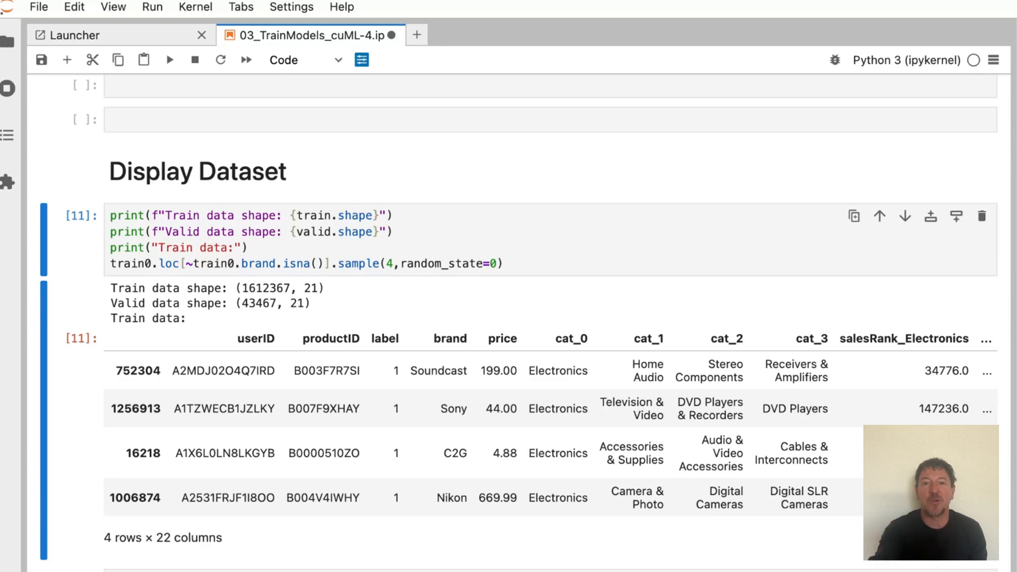
- Scroll through the cuML TargetEncoder cells that add a target-encoded userID feature
scroll("down", 3)
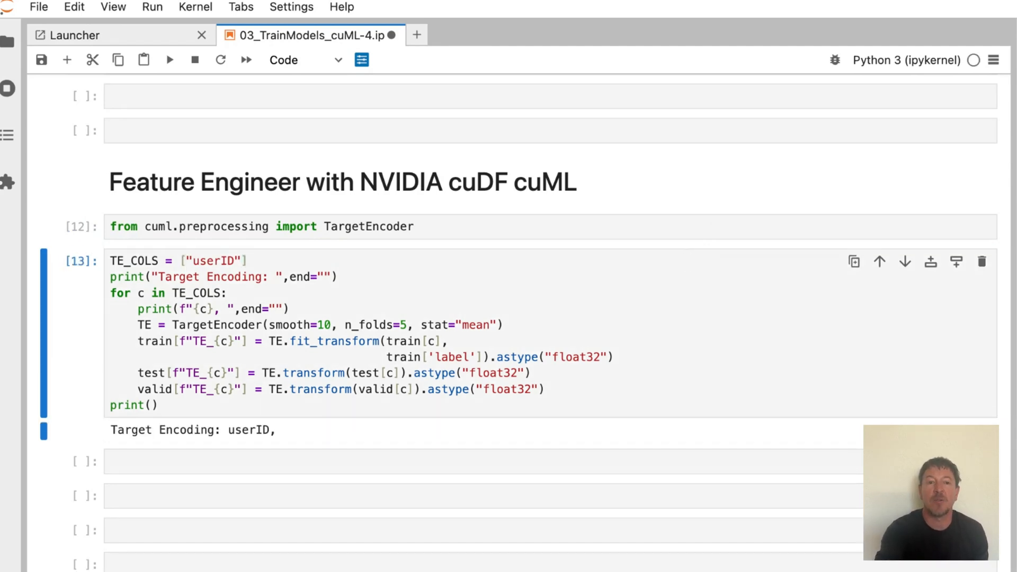
scroll("down", 3)
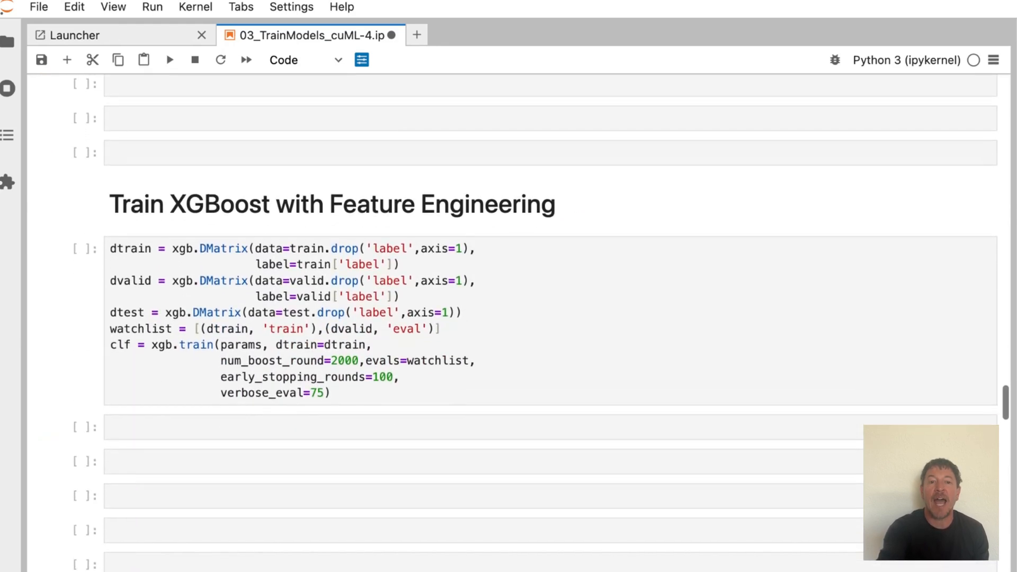
- Run the XGBoost feature-engineering training cell (about 0.70 AUC) and scroll to Evaluate Model
scroll("down", 3)
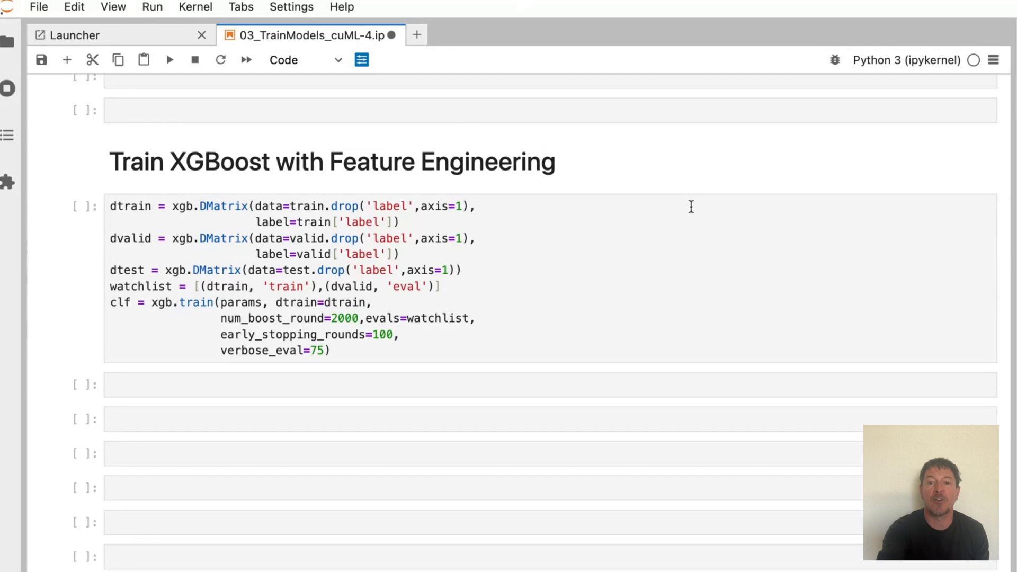
left_click(481, 206)
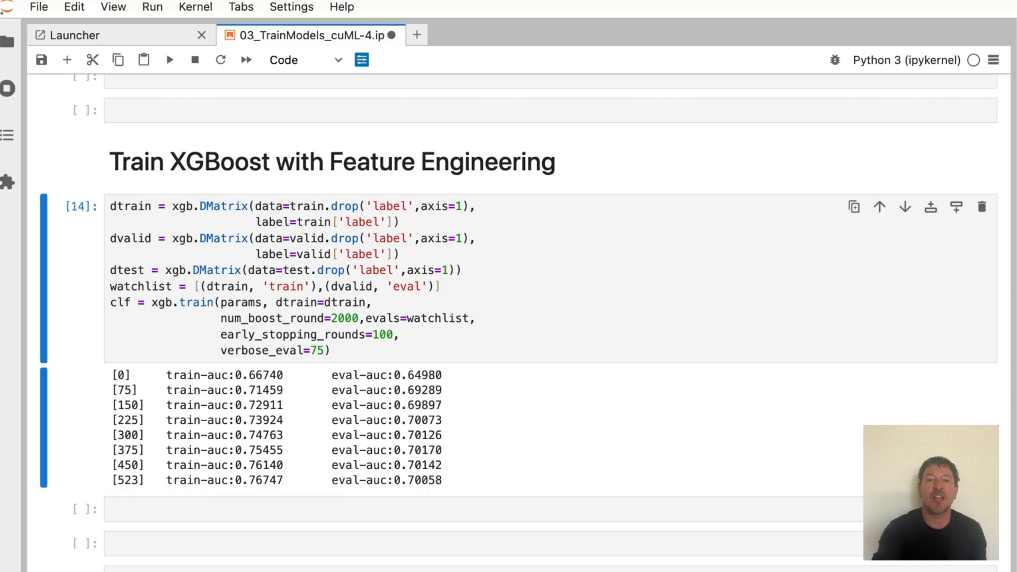
scroll("down", 3)
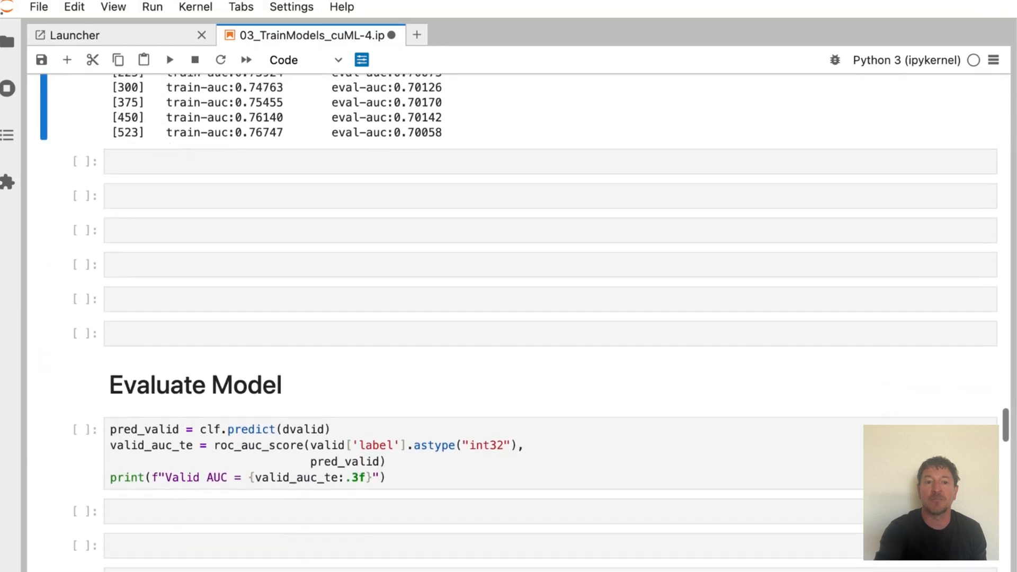
scroll("down", 3)
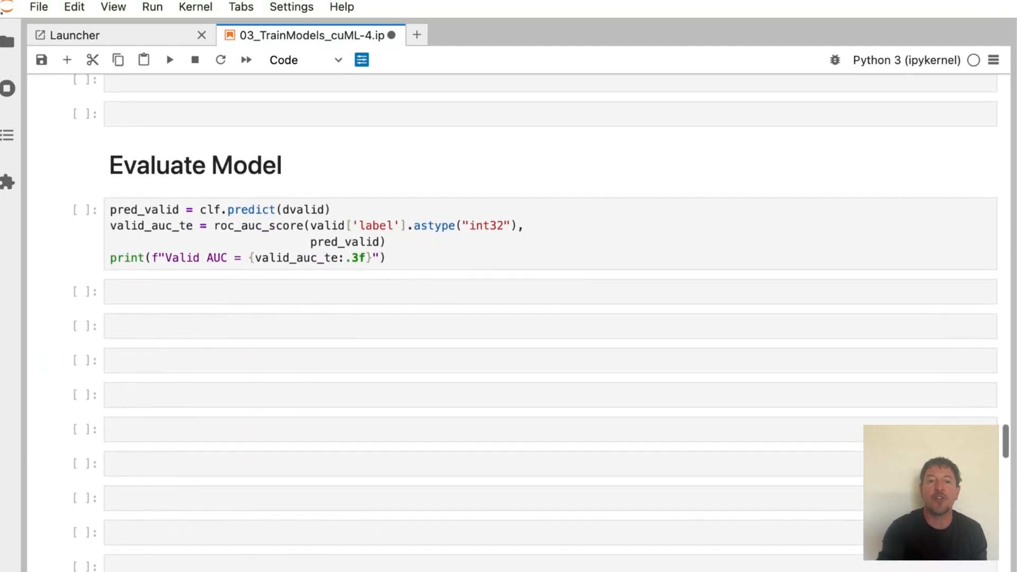